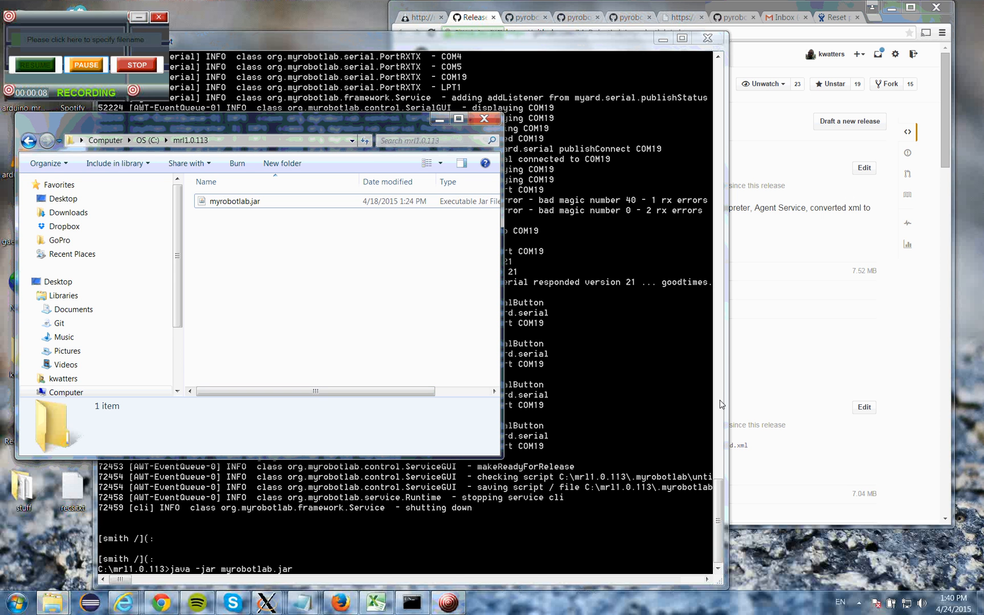
pyautogui.moveTo(243, 200)
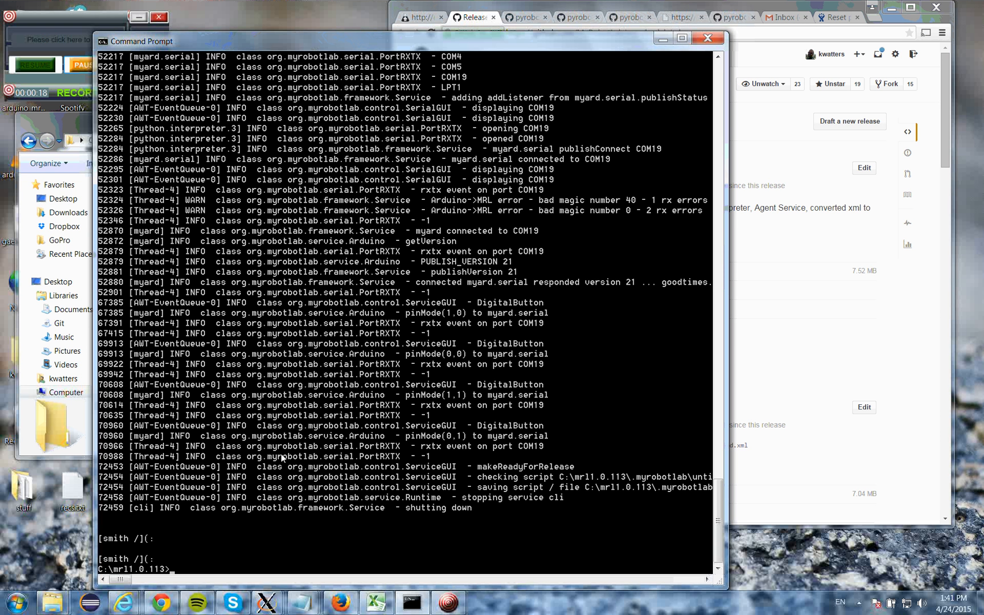
# - Check the Java version, then launch MyRobotLab with java -jar myrobotlab.jar
pyautogui.write('java -versaion')
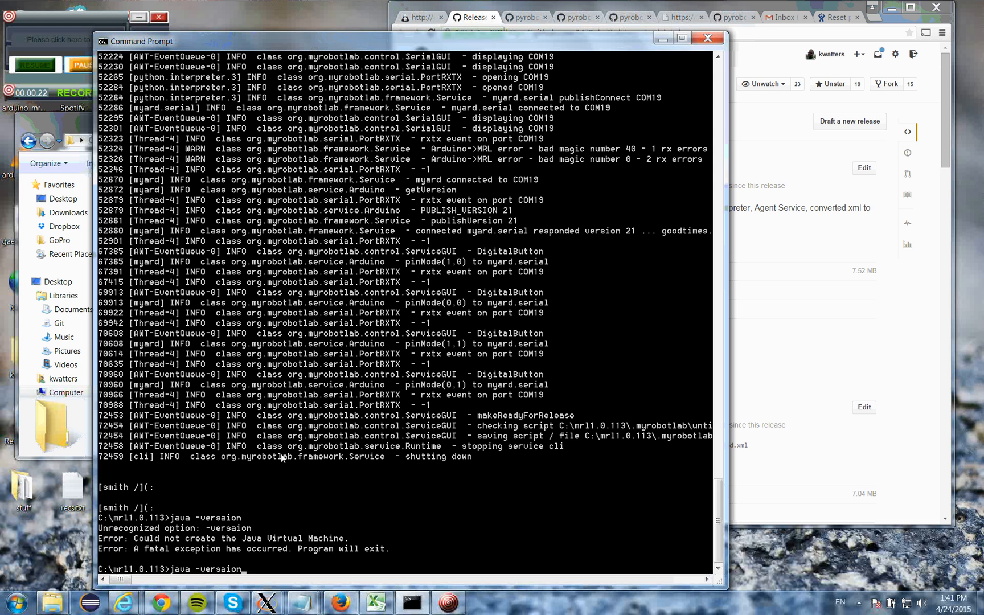
pyautogui.press('BackSpace')
pyautogui.write('java')
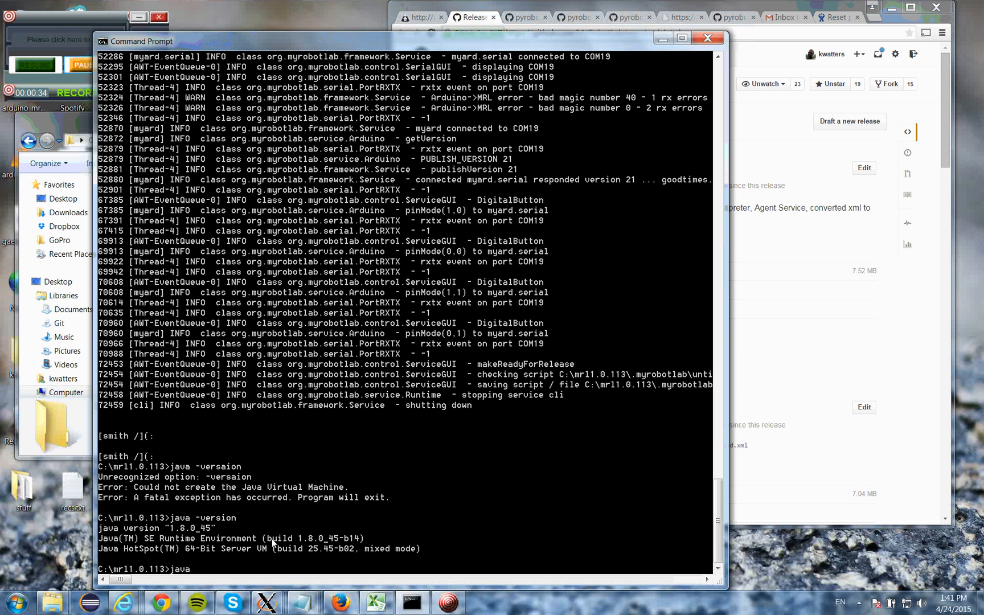
pyautogui.write('-')
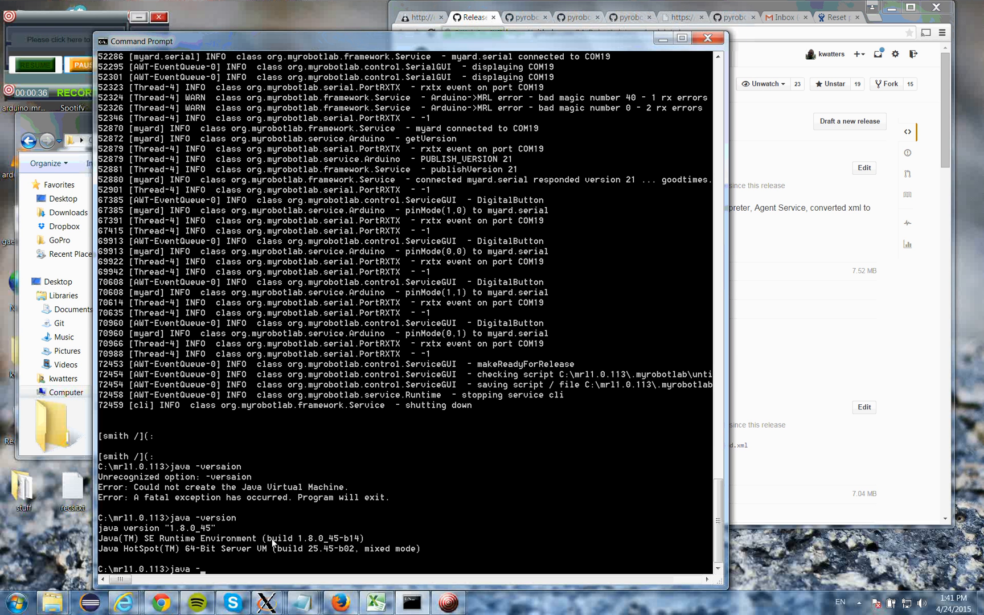
pyautogui.write('jar')
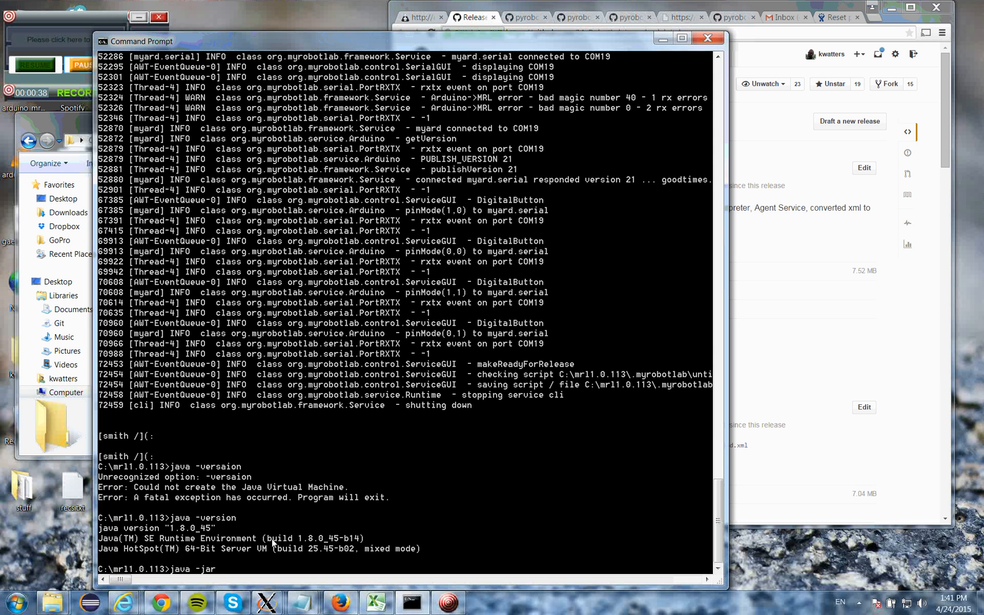
pyautogui.write('myrobotlab')
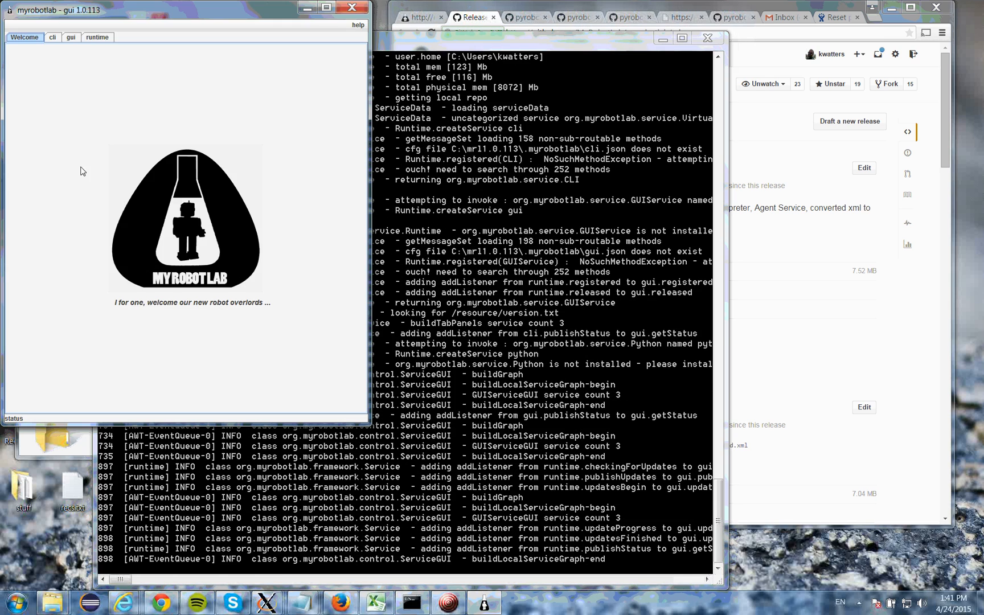
# - Rerun java -jar myrobotlab.jar after the dependency download so the GUI reopens with Python
pyautogui.click(97, 38)
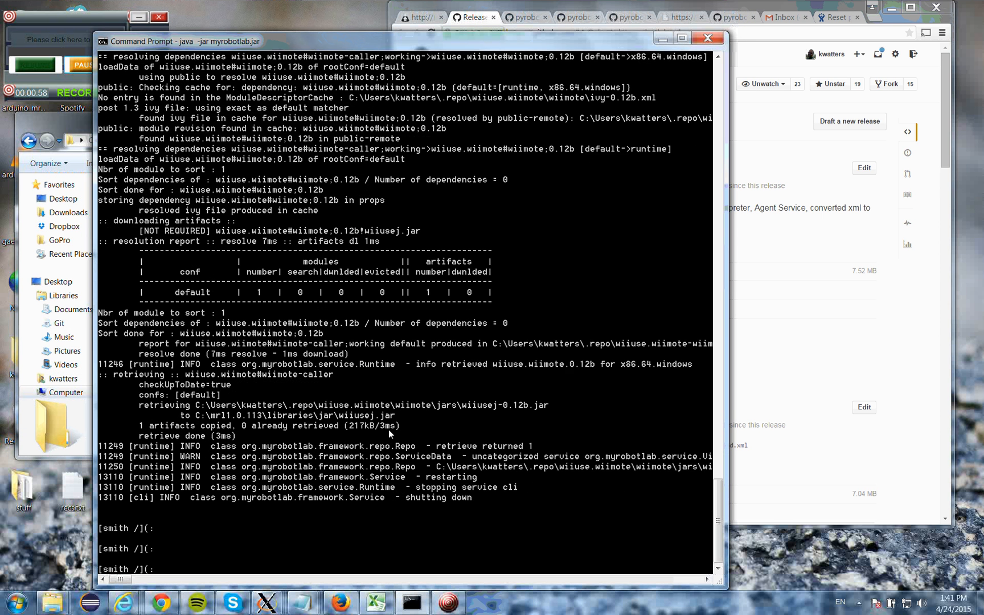
pyautogui.write('java -jar myrobotlab.jar')
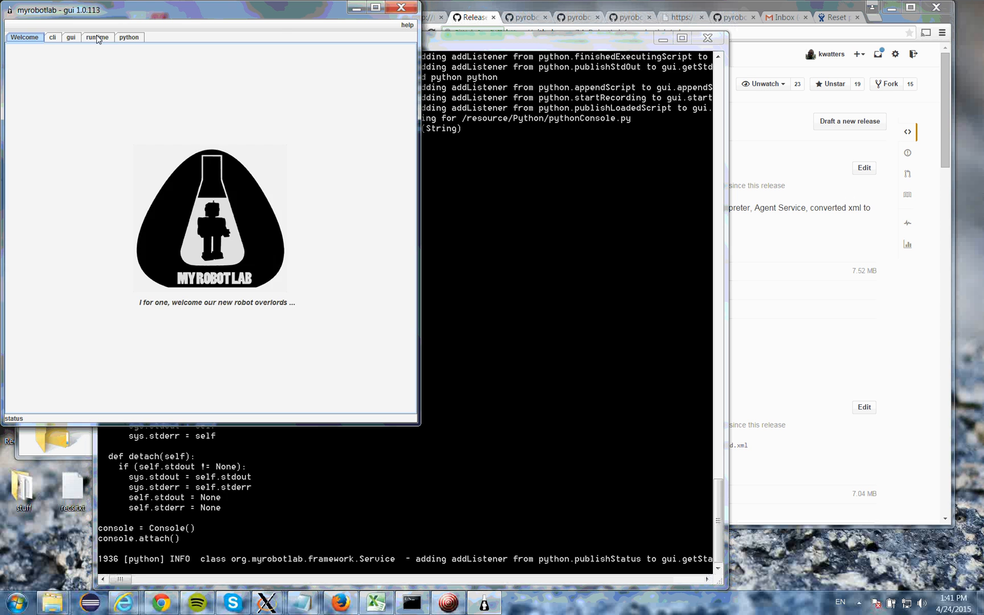
# - Start a new Arduino service from the runtime list and name it myard
pyautogui.click(97, 38)
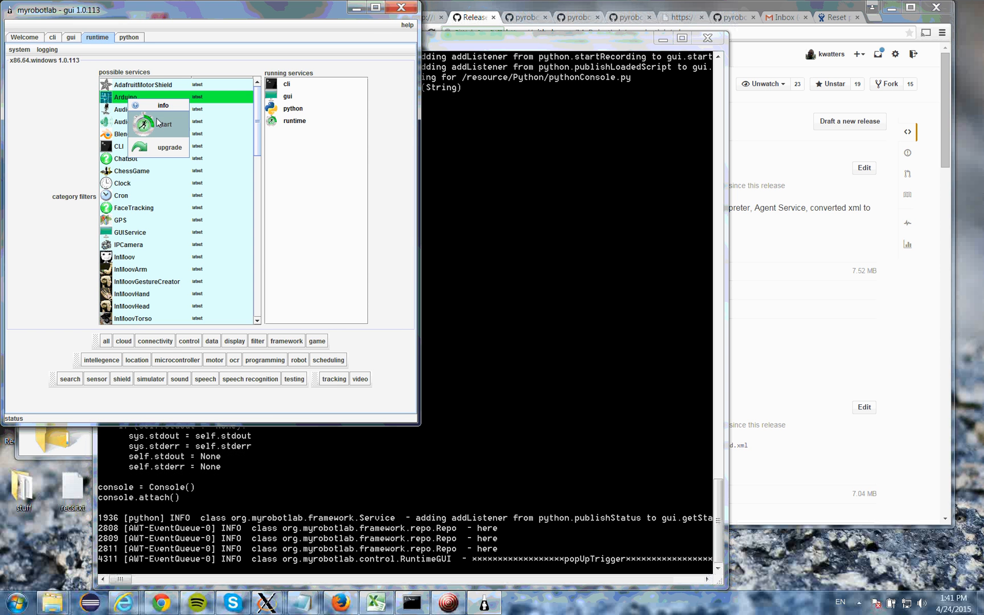
pyautogui.click(164, 124)
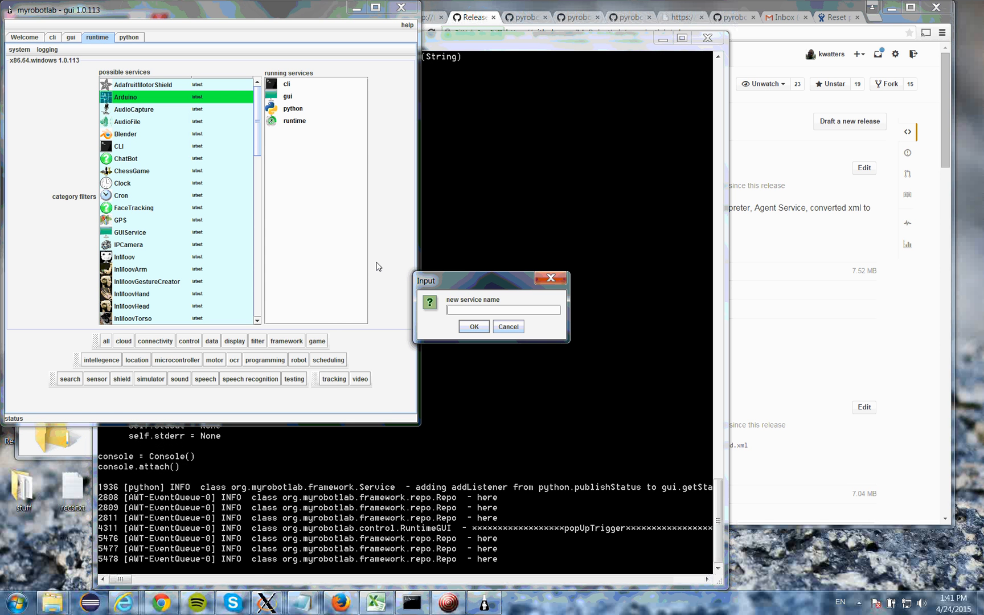
pyautogui.write('myard')
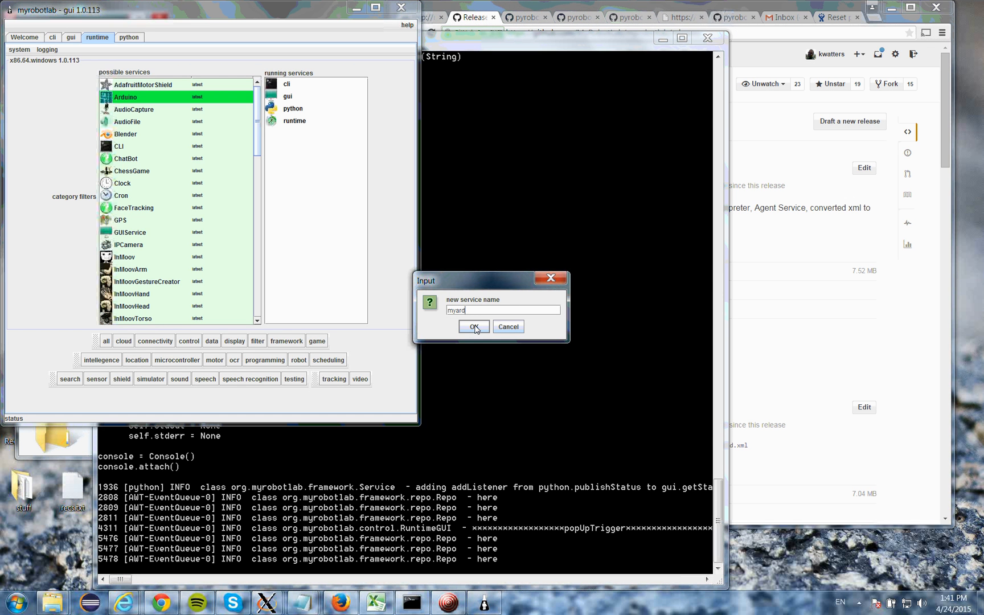
pyautogui.click(473, 327)
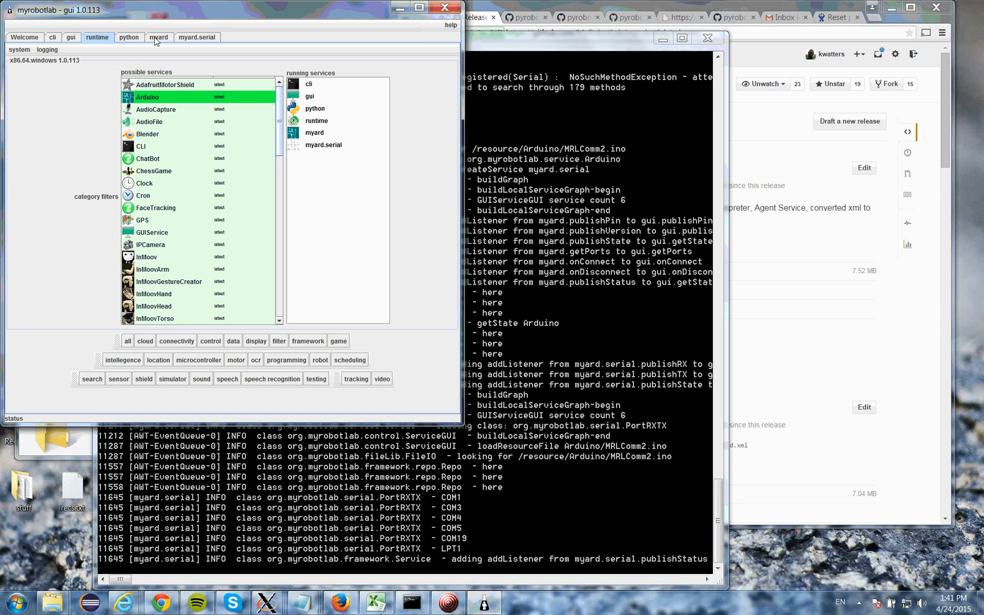
# - Copy myard's MRLComm sketch code and bring up the Arduino IDE for it
pyautogui.click(158, 37)
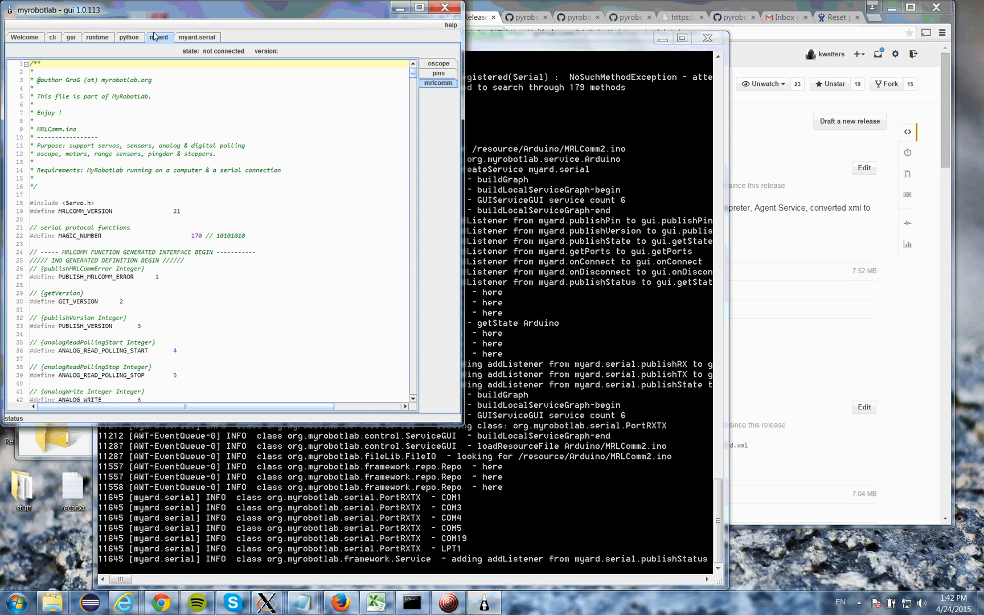
pyautogui.scroll(-3)
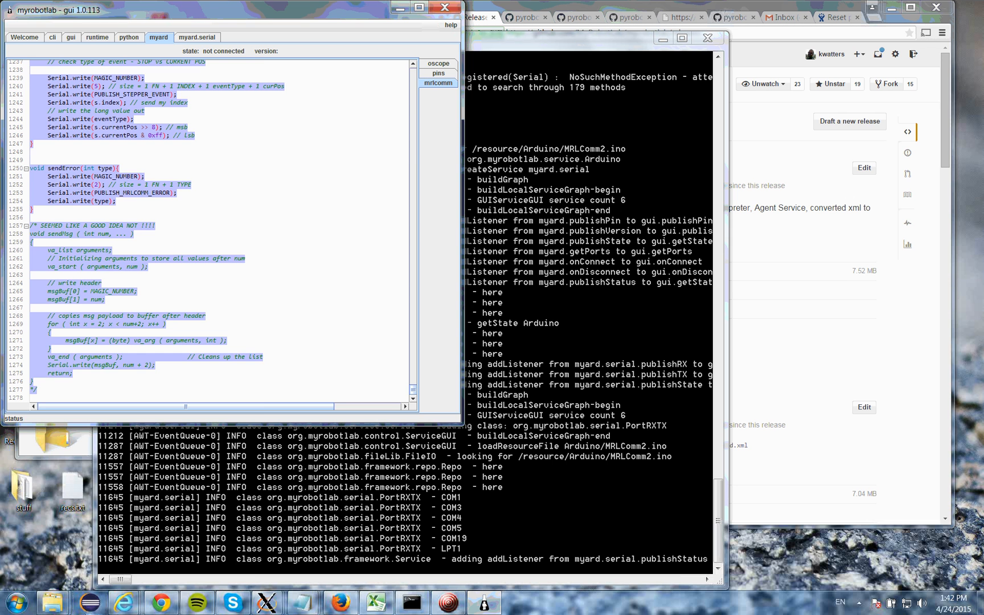
pyautogui.write('arduin')
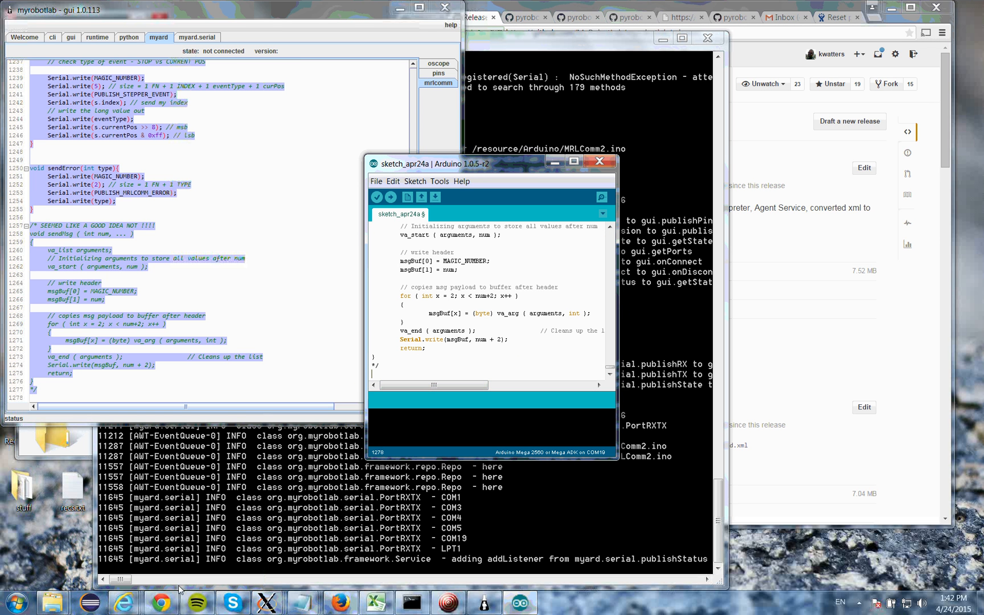
# - Launch Device Manager from the Start menu search to check the Arduino Mega's COM port
pyautogui.click(11, 603)
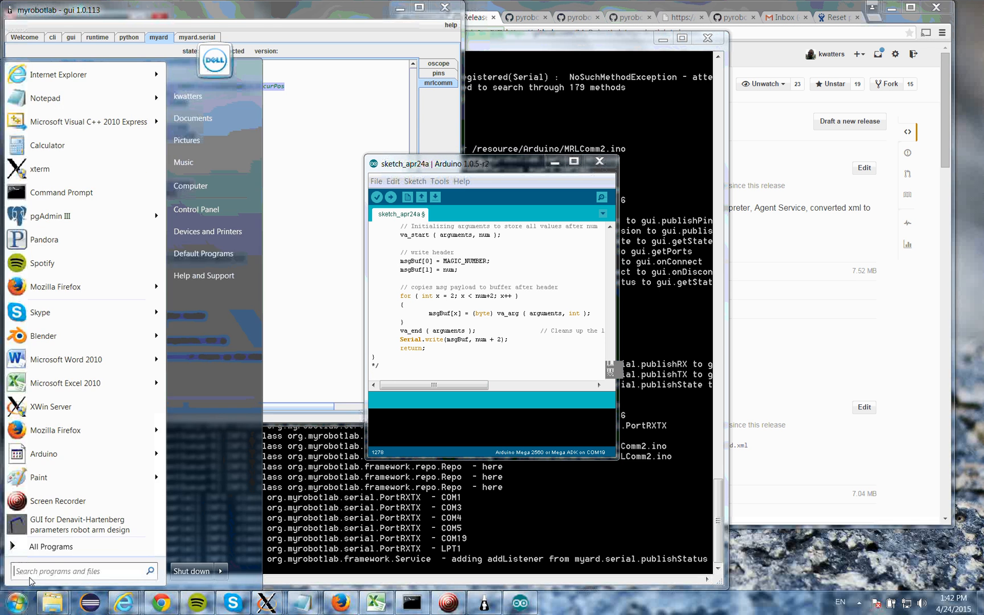
pyautogui.write('device manager')
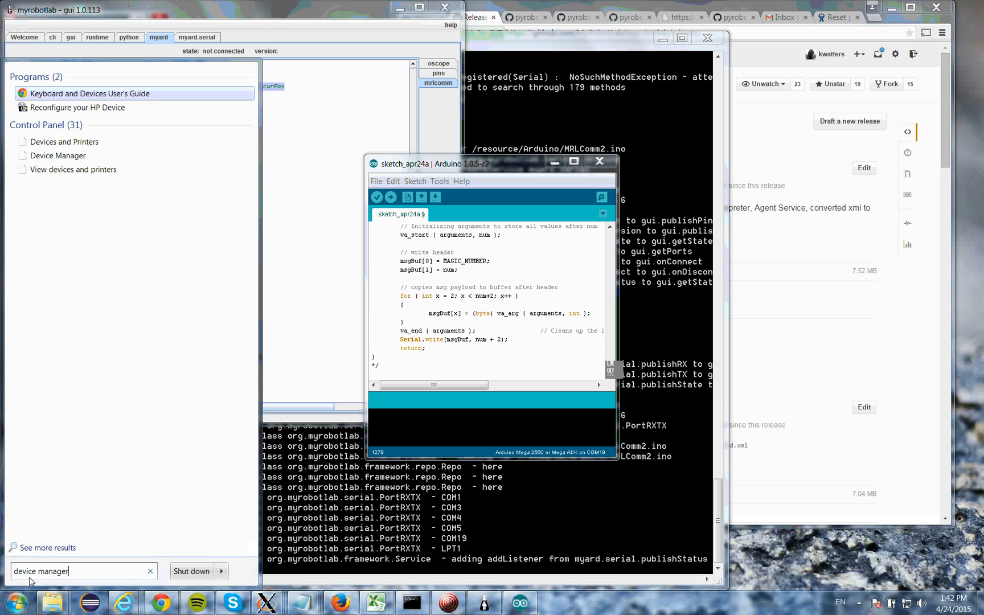
pyautogui.click(58, 155)
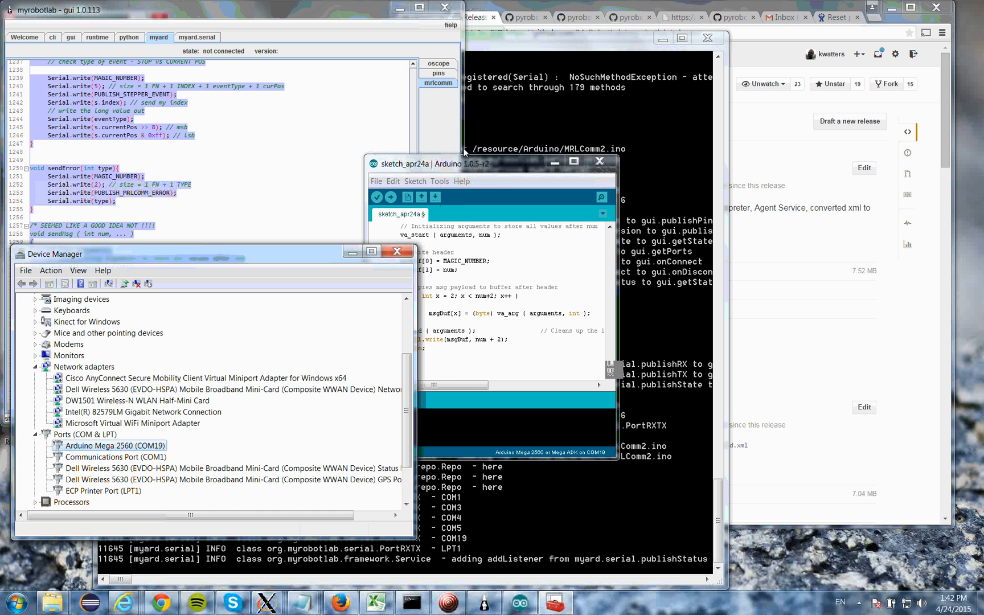
# - Keep Arduino Mega 2560 as the target board and upload the MRLComm sketch
pyautogui.click(440, 181)
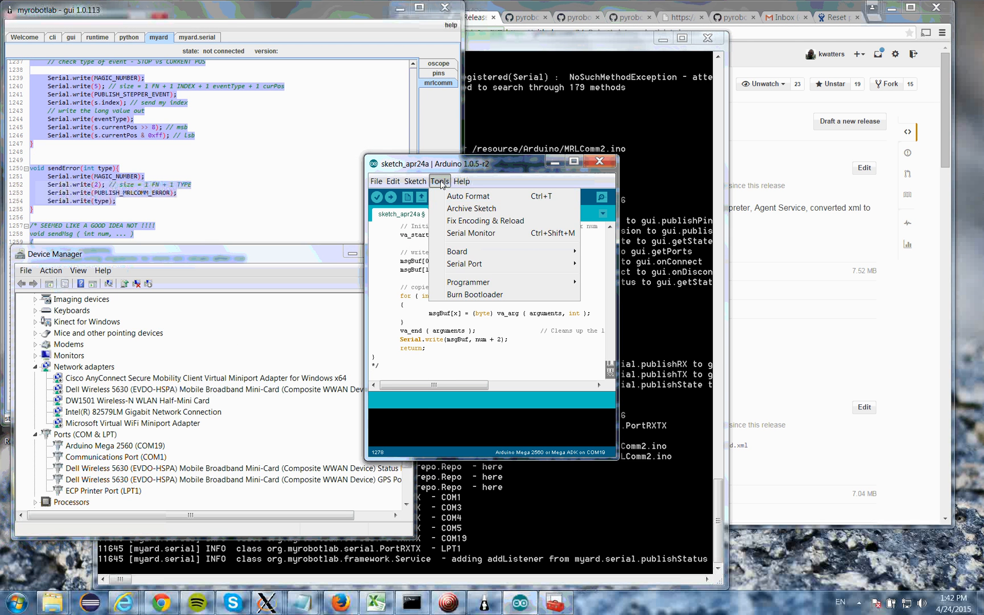
pyautogui.click(457, 250)
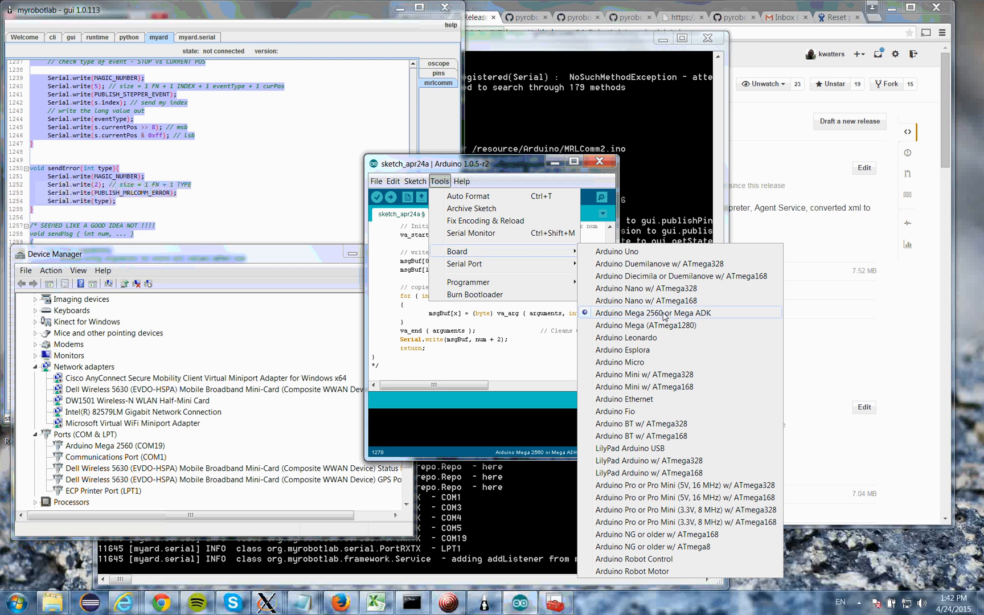
pyautogui.click(655, 312)
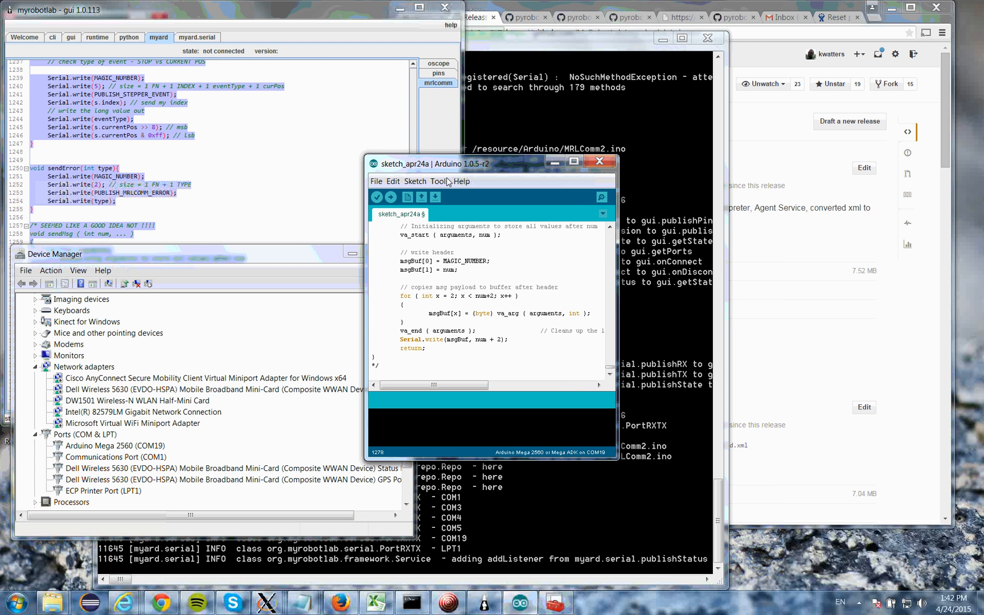
pyautogui.click(438, 181)
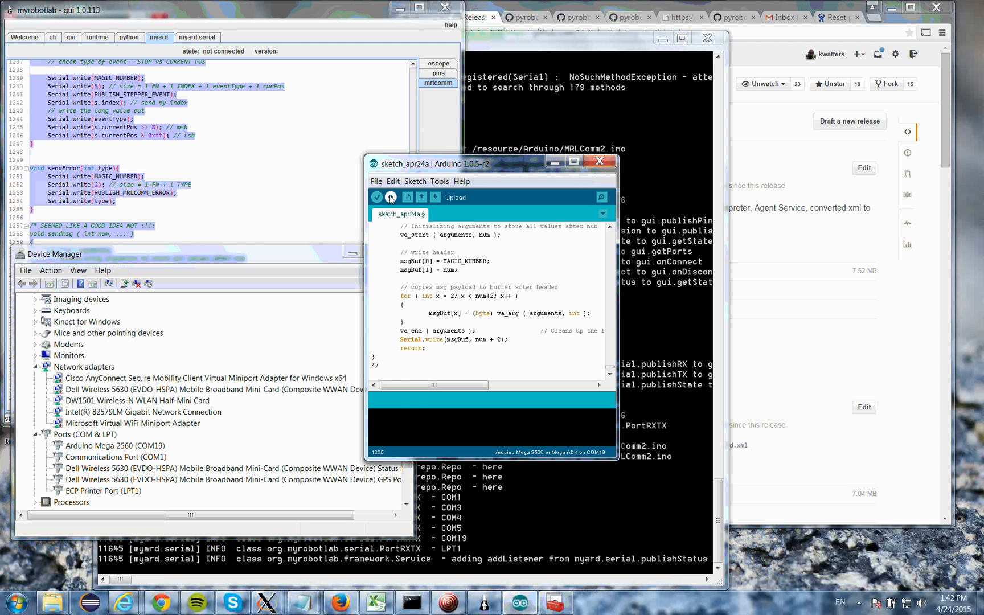
pyautogui.click(391, 197)
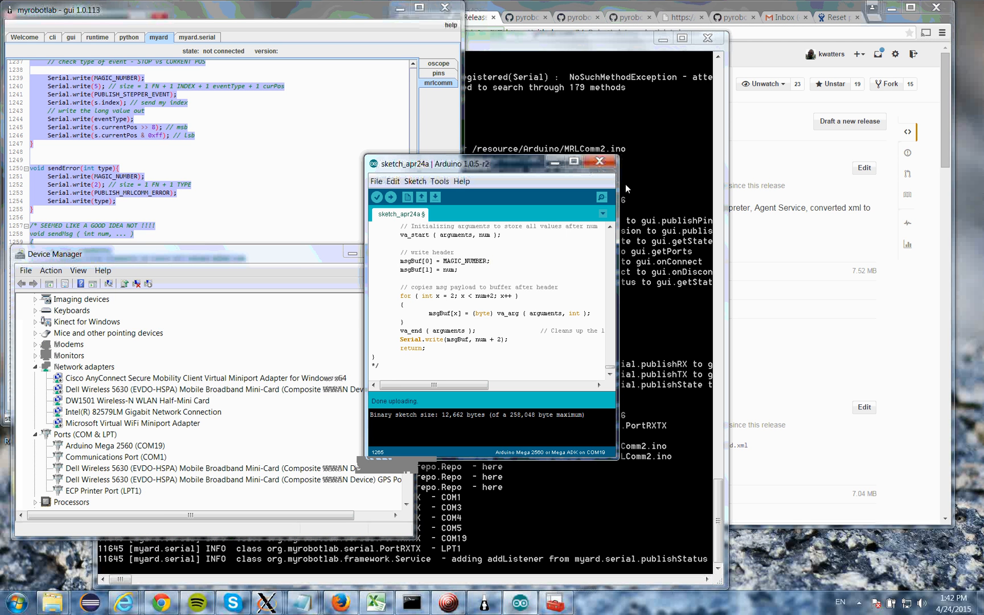
# - Close the Arduino IDE, answering No to saving sketch_apr24a
pyautogui.click(597, 161)
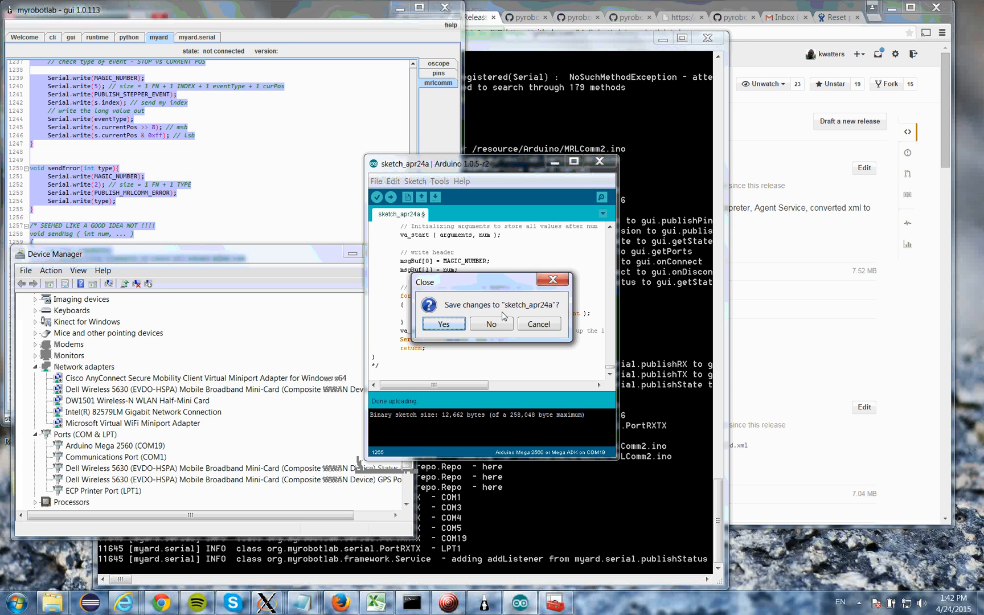
pyautogui.click(444, 324)
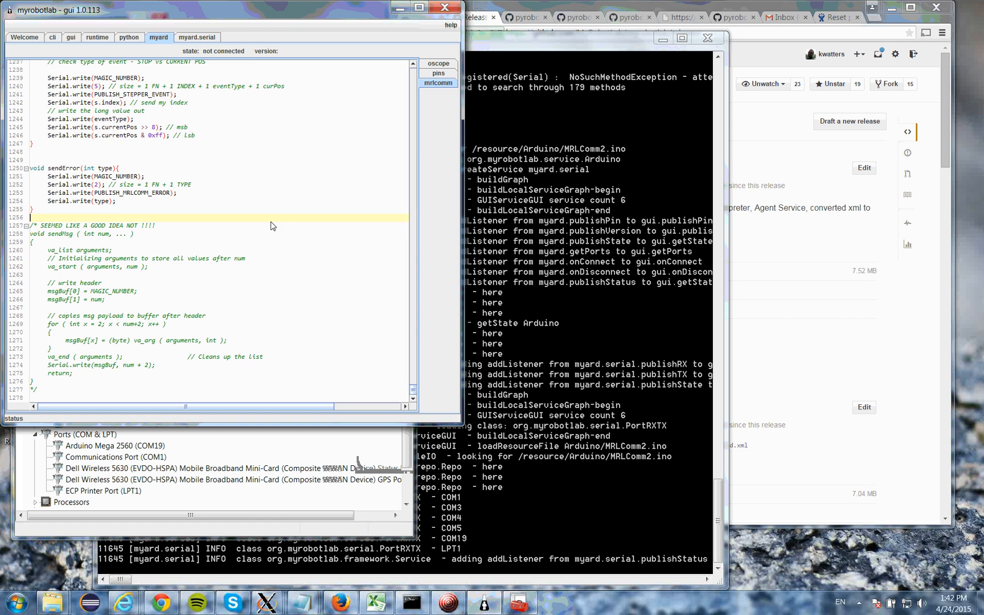
# - Run myard.connect("COM19") from the Python editor to connect the Arduino service
pyautogui.click(129, 38)
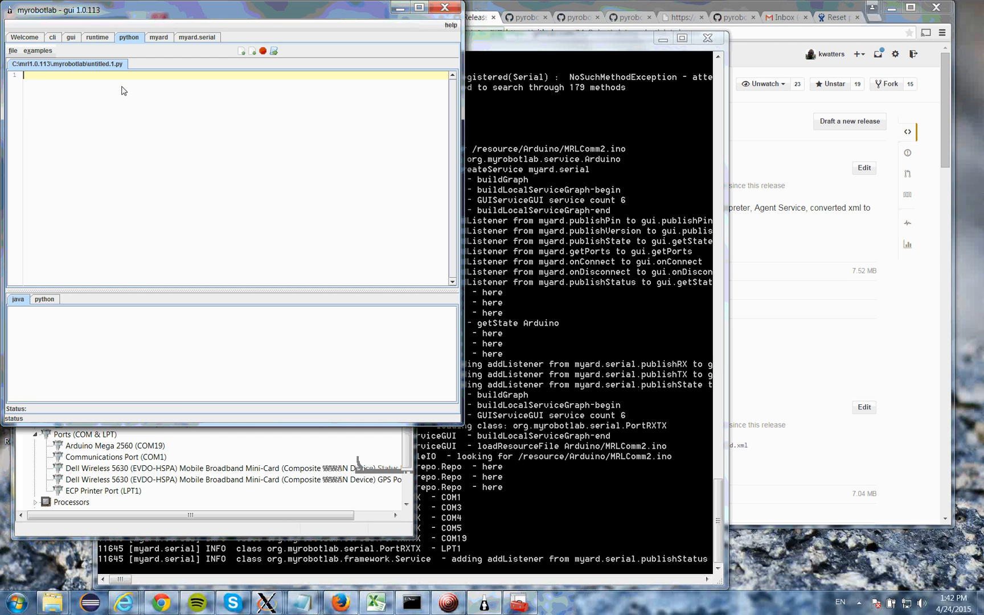
pyautogui.moveTo(126, 124)
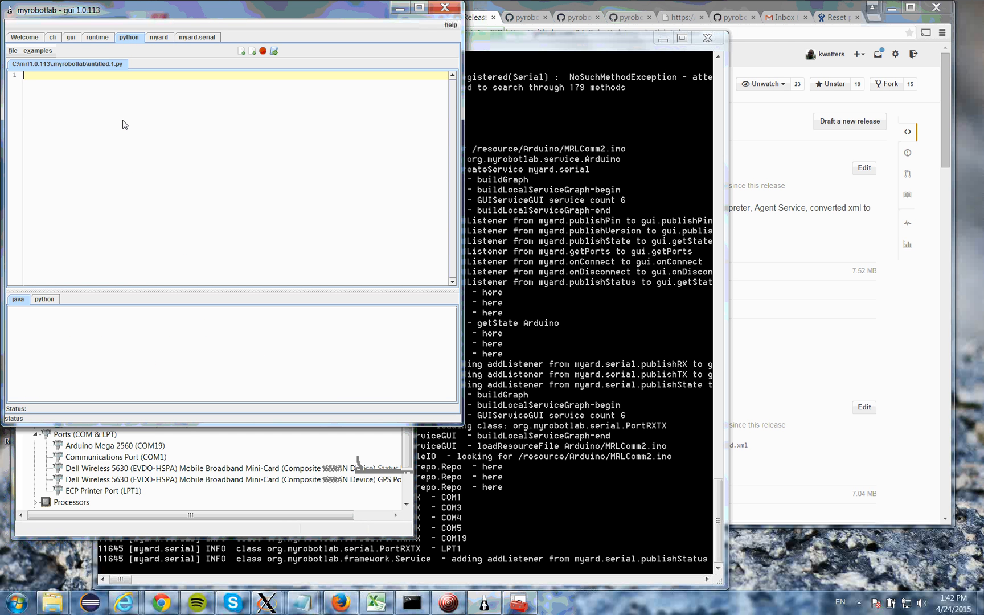
pyautogui.write('myard')
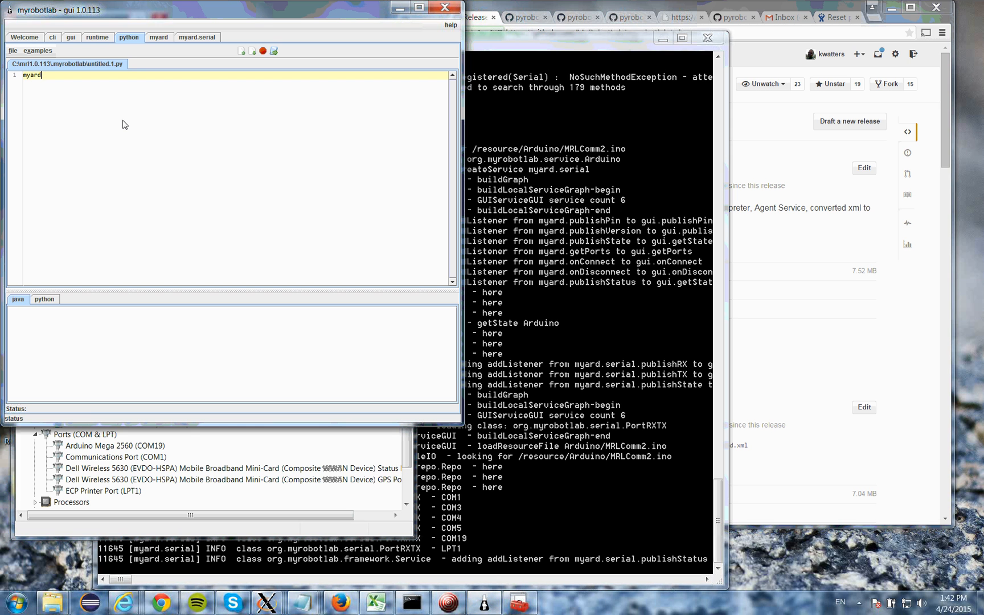
pyautogui.write('.')
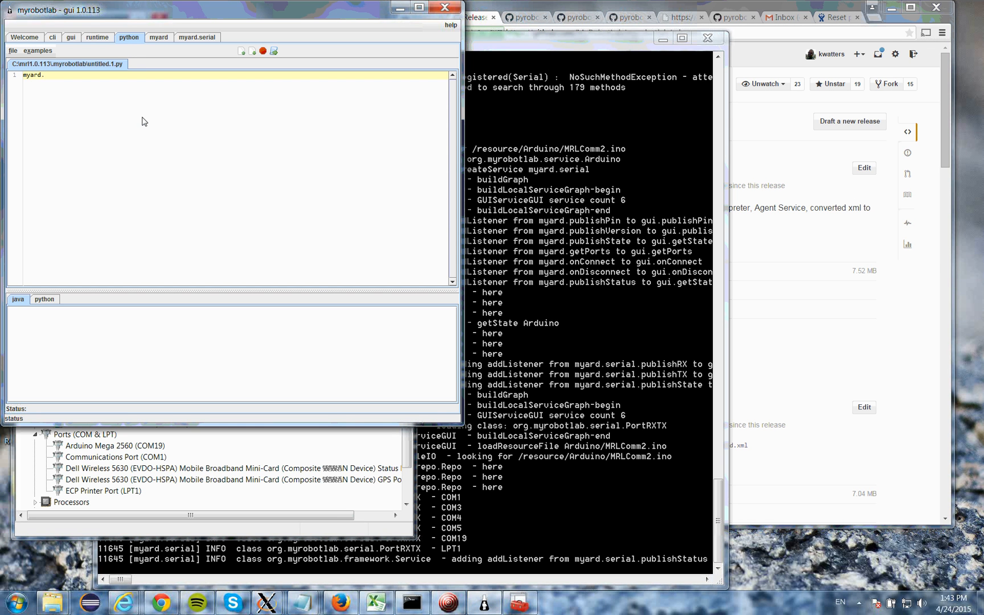
pyautogui.write('connect(')
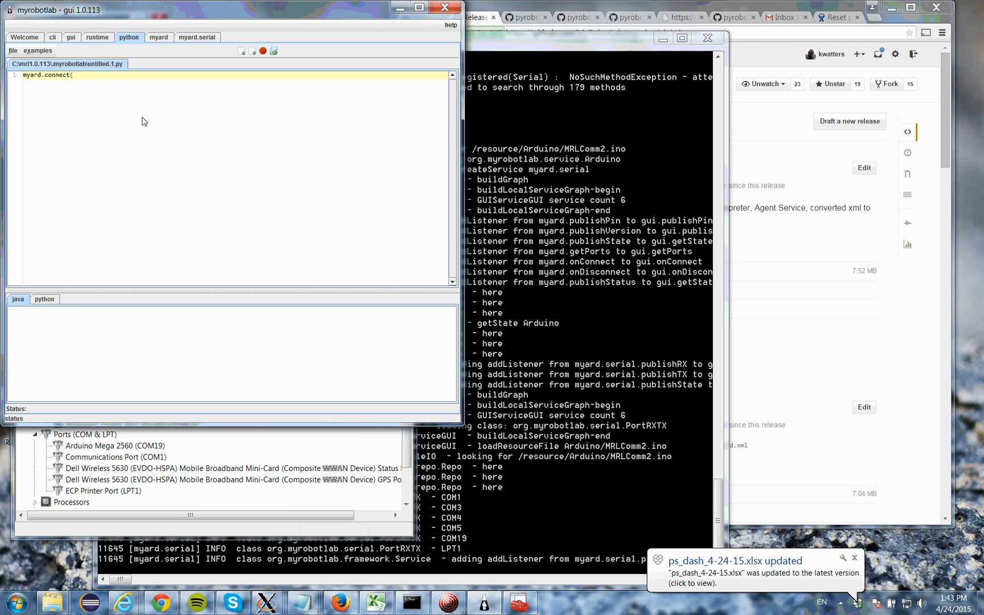
pyautogui.write('"COM19"')
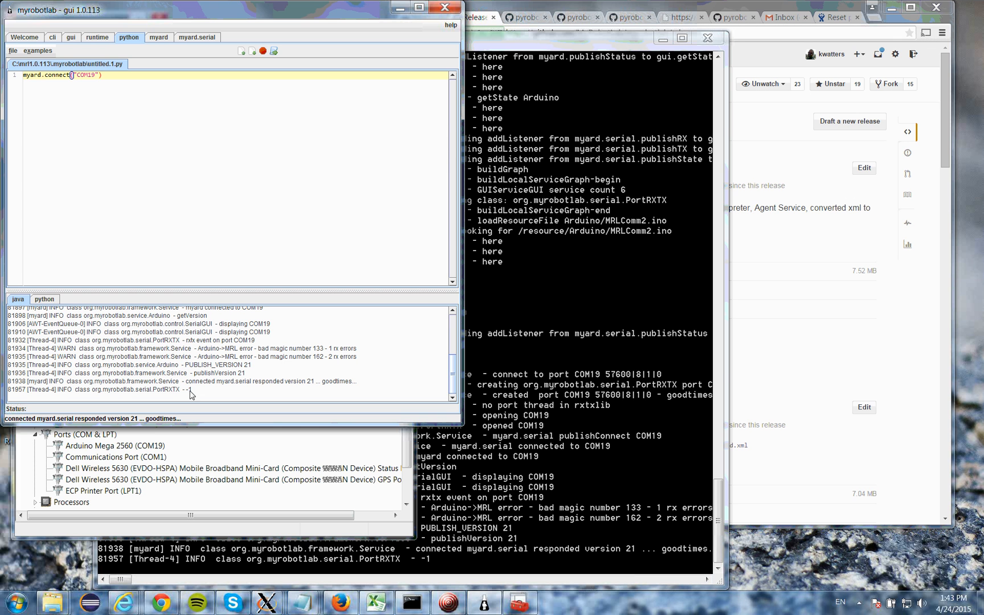
pyautogui.moveTo(155, 427)
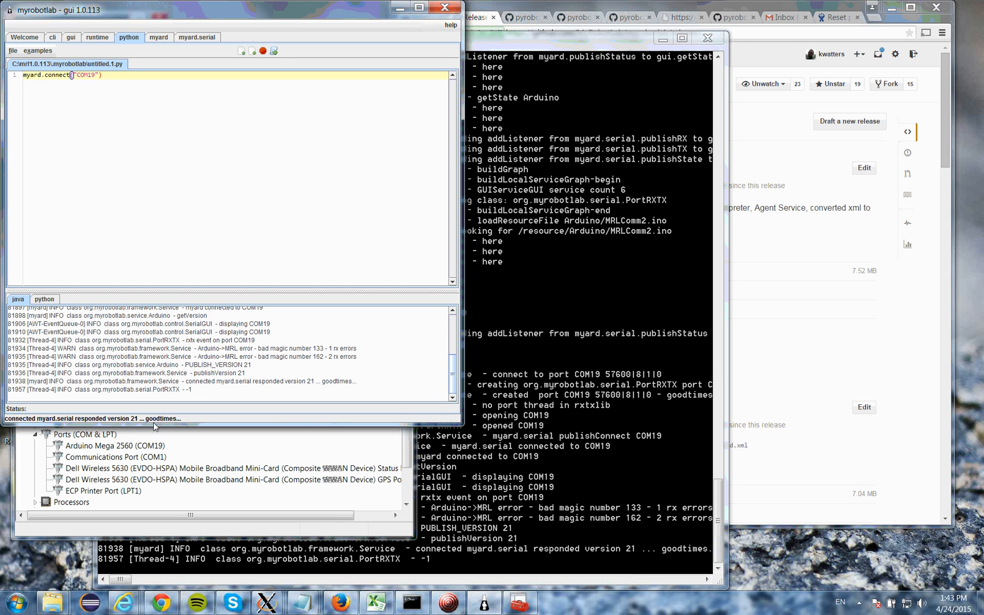
pyautogui.moveTo(178, 424)
pyautogui.write('s')
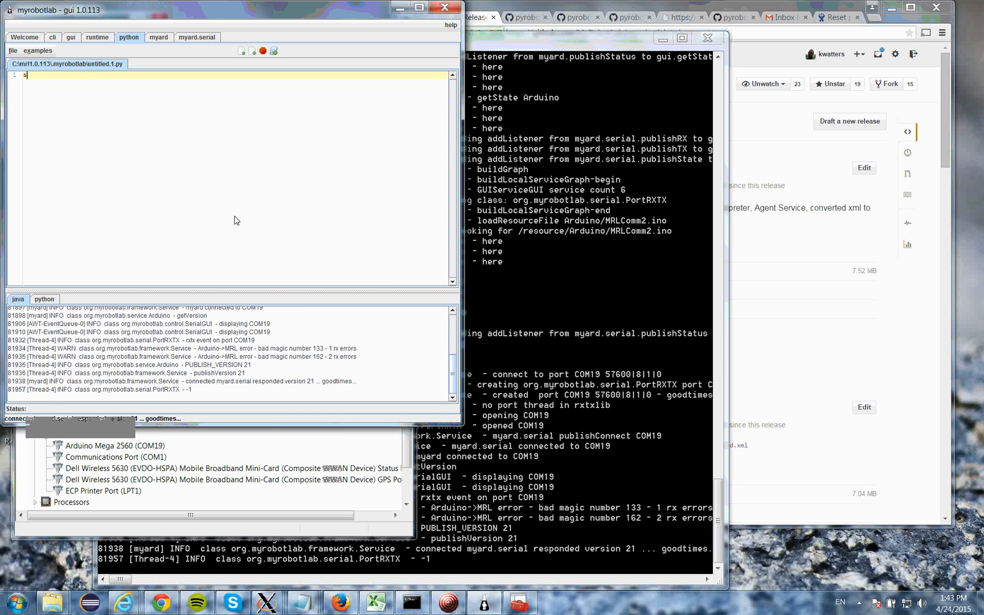
# - Run servo = Runtime.createAndStart("servo", "Servo") to create the Servo service
pyautogui.write('ervo =')
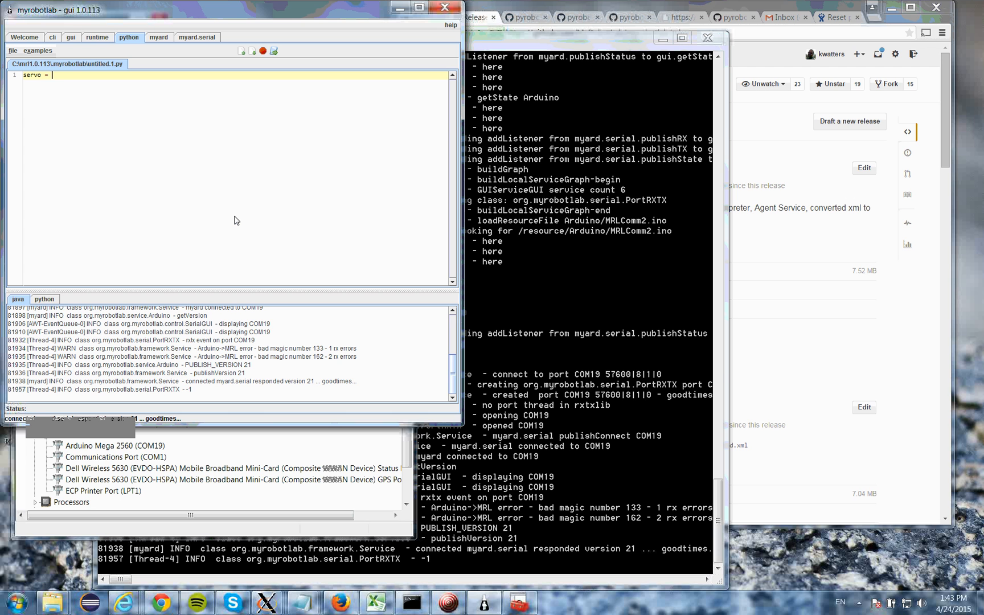
pyautogui.write('Runtime')
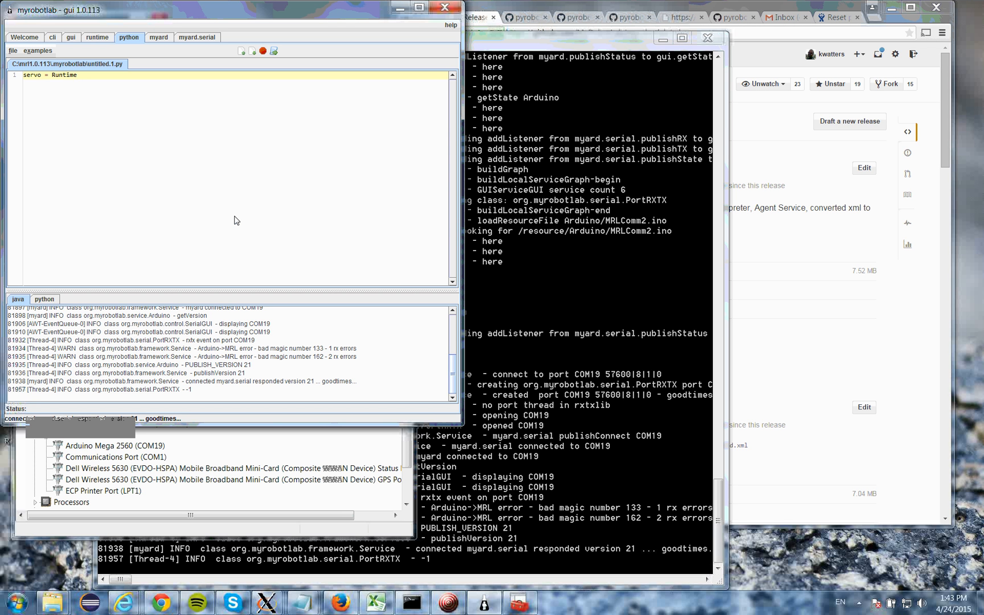
pyautogui.write('.')
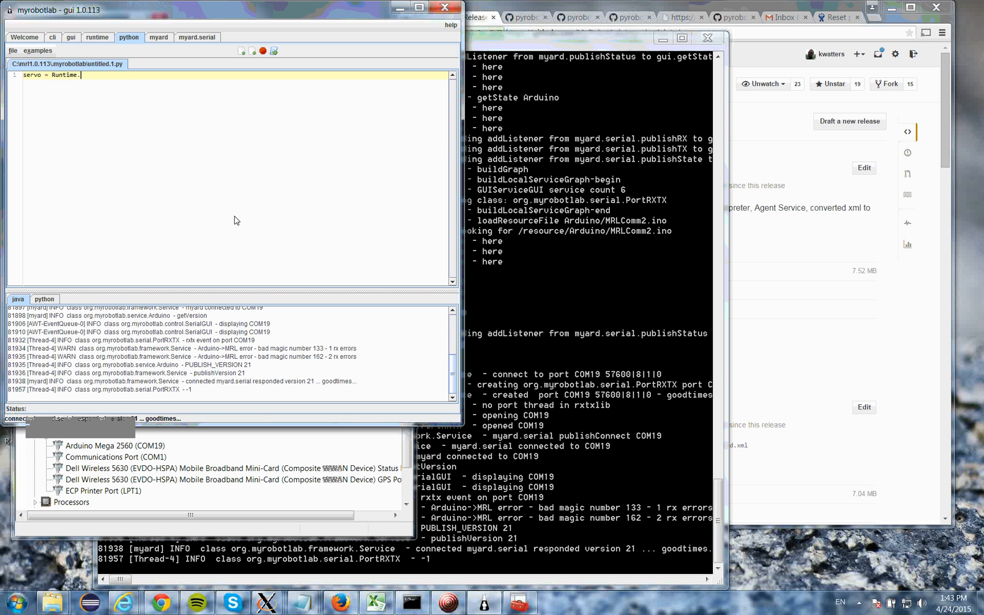
pyautogui.write('createAndS')
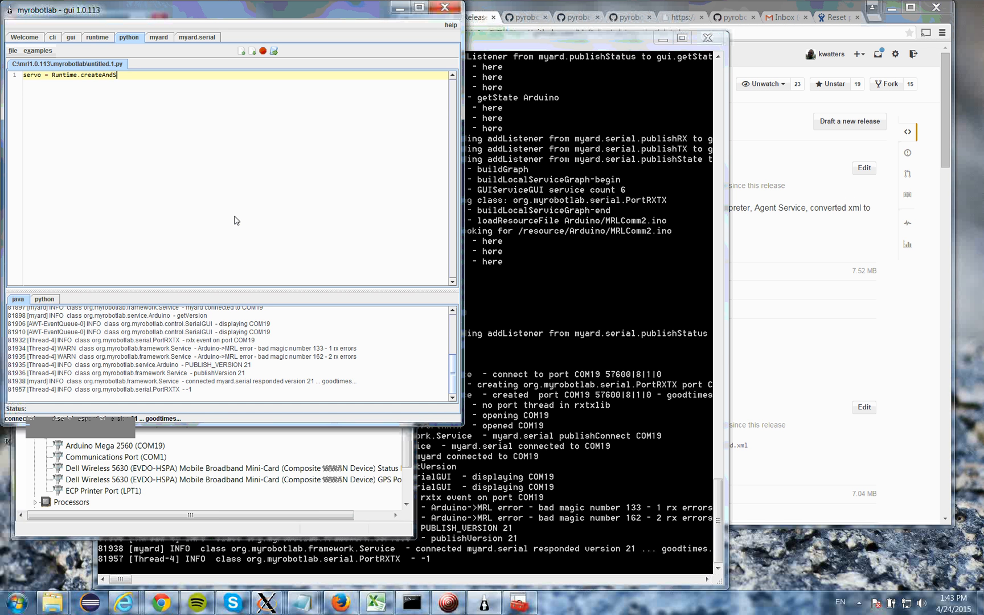
pyautogui.write('("servo"')
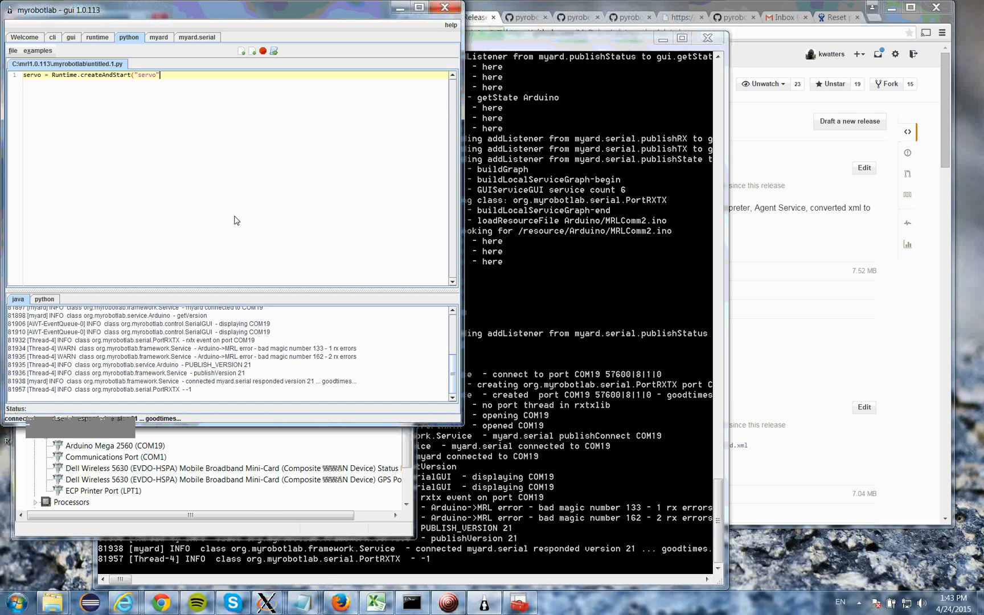
pyautogui.write(', "Servo"')
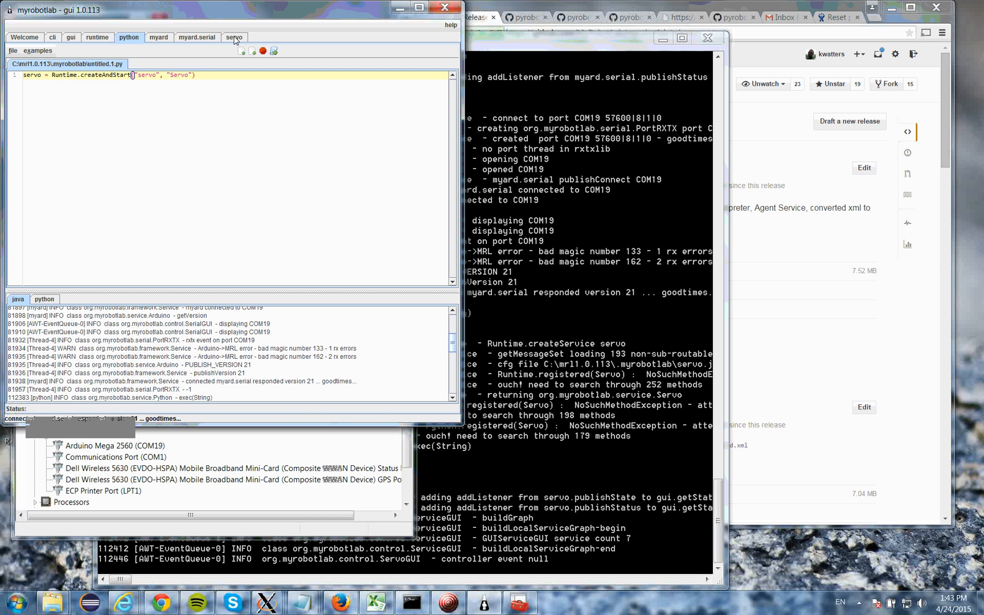
# - Attach the servo to controller myard on pin 8 and slide its position to 90
pyautogui.click(234, 38)
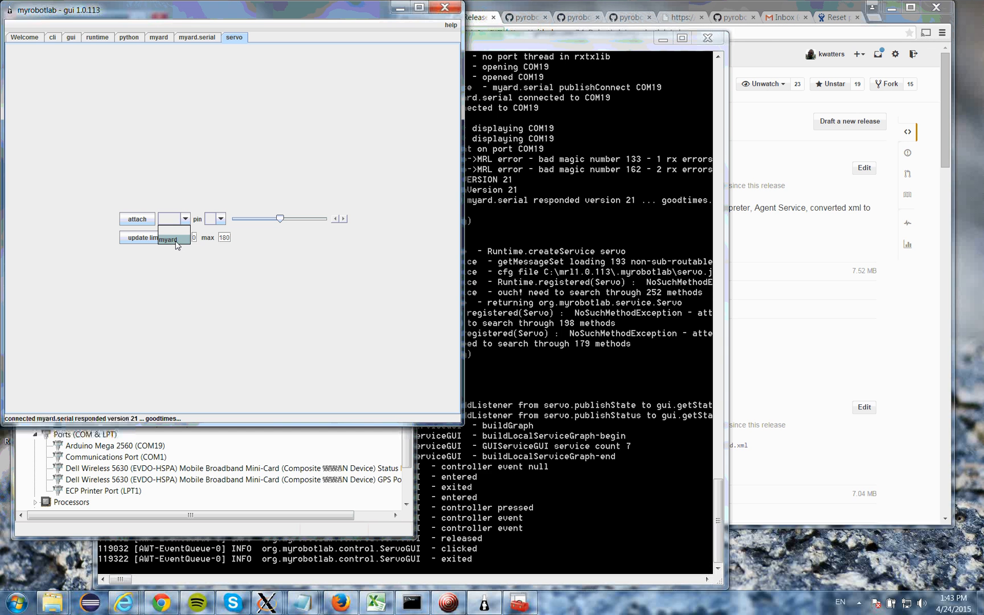
pyautogui.click(220, 219)
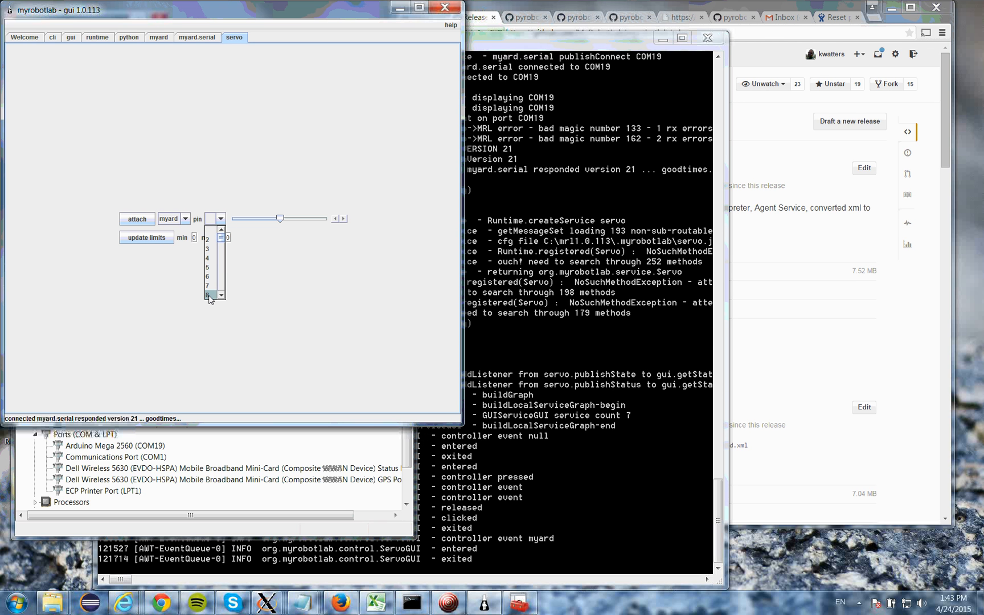
pyautogui.click(209, 295)
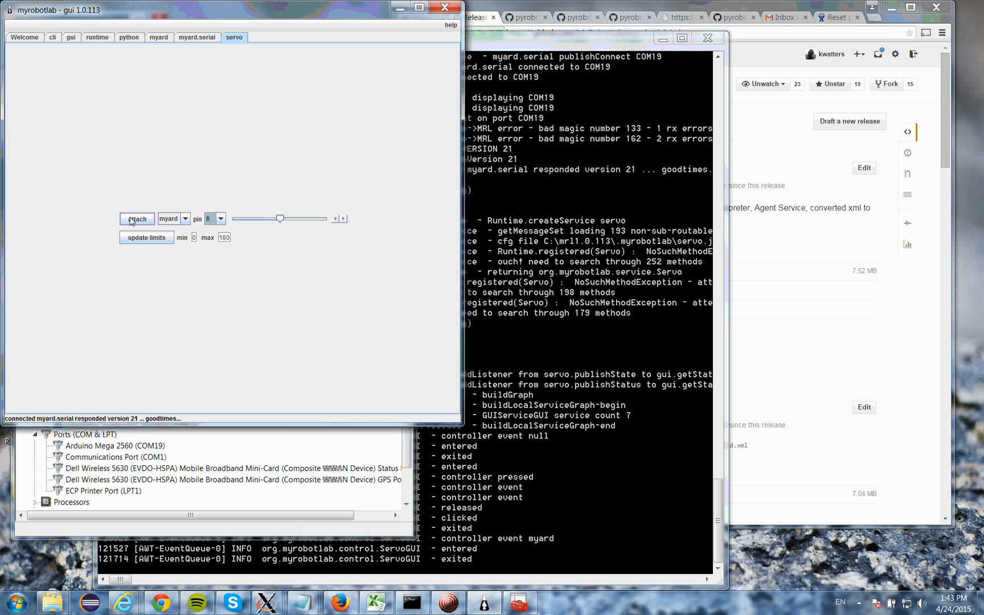
pyautogui.click(136, 218)
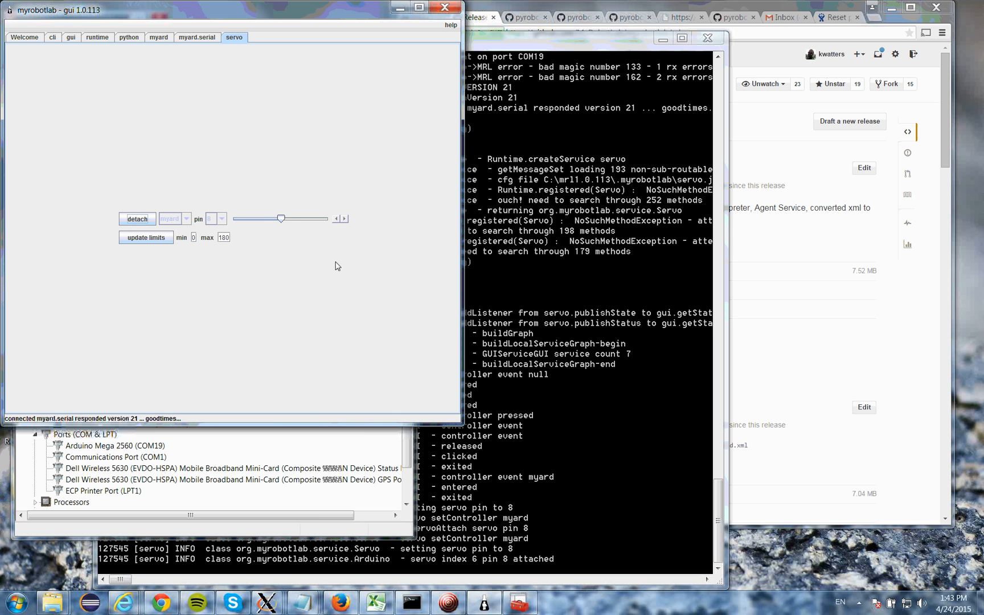
pyautogui.moveTo(280, 217); pyautogui.dragTo(292, 218)
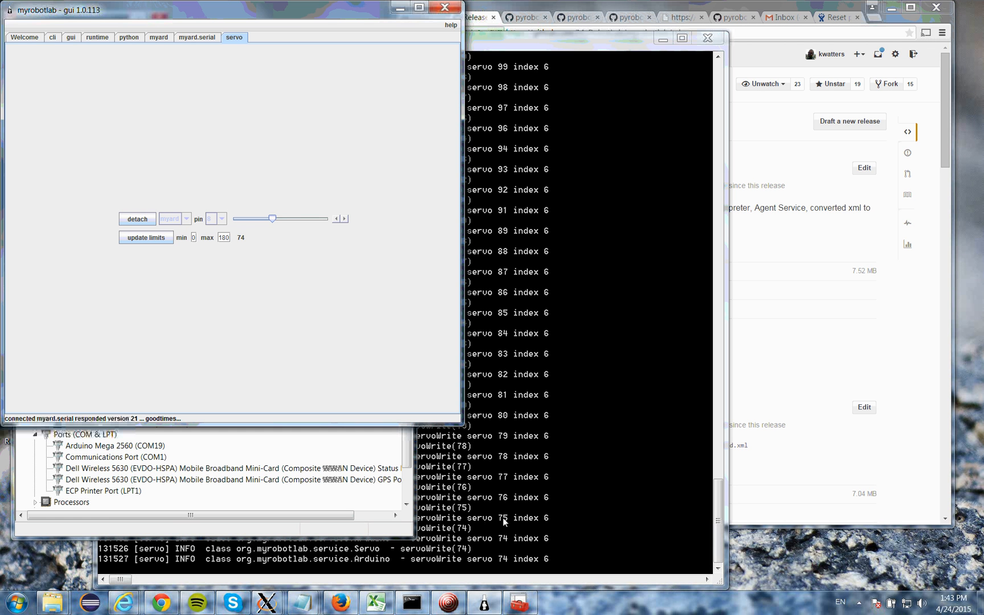
pyautogui.moveTo(204, 284)
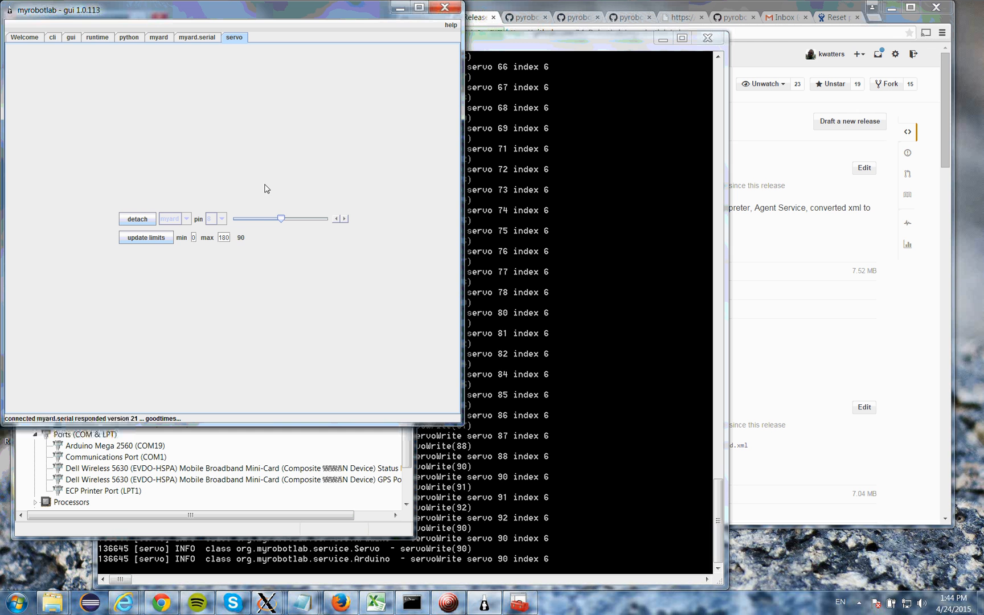
pyautogui.moveTo(267, 79)
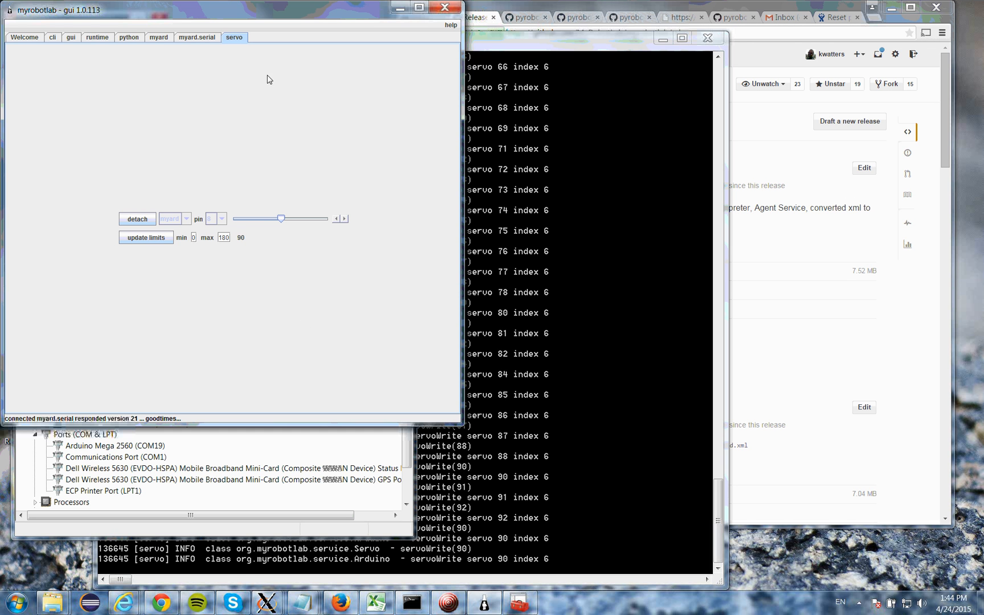